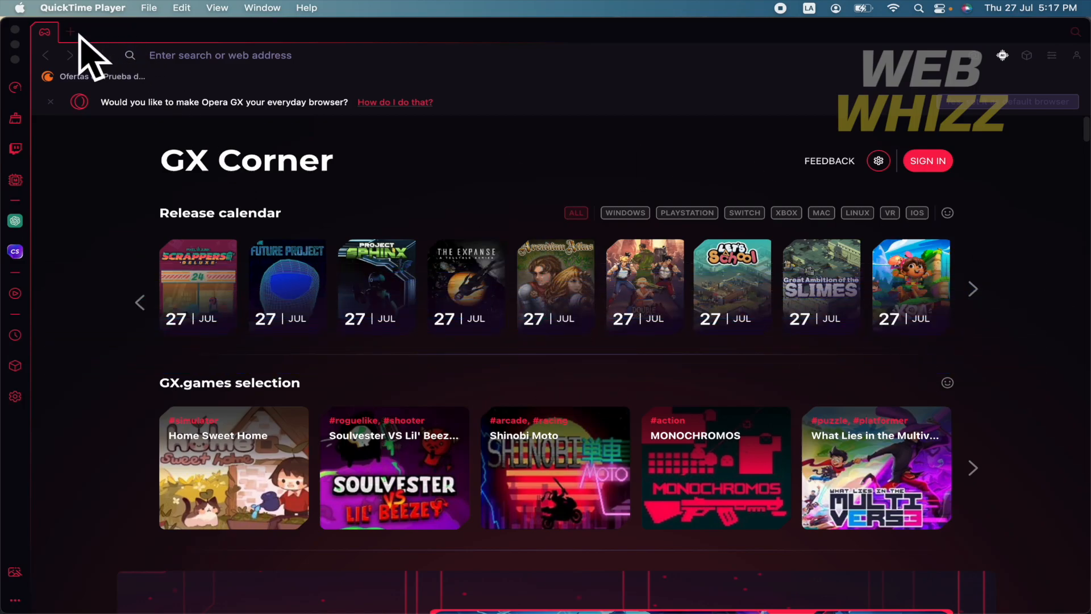
Step: Open several new Speed Dial tabs, then bring the first tab to the front
{"action": "left_click", "coordinate": [70, 32]}
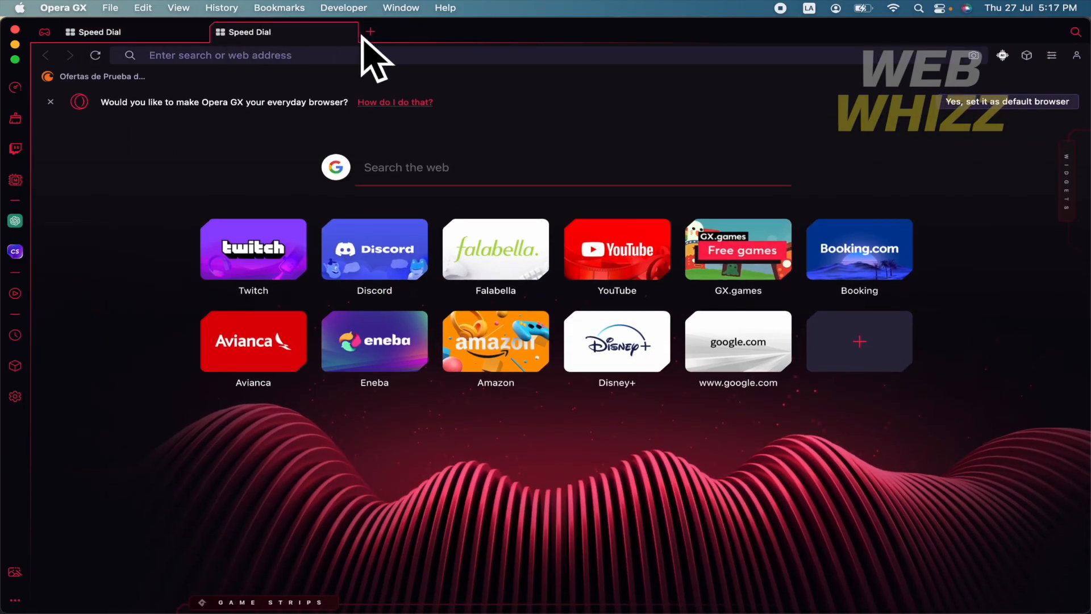
{"action": "left_click", "coordinate": [369, 32]}
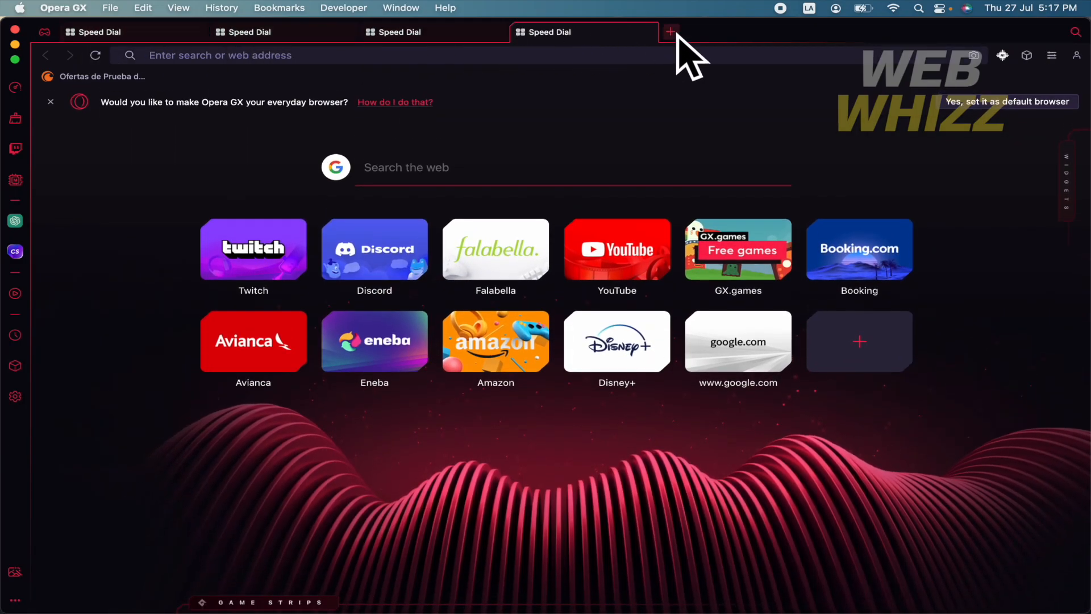
{"action": "left_click", "coordinate": [669, 32]}
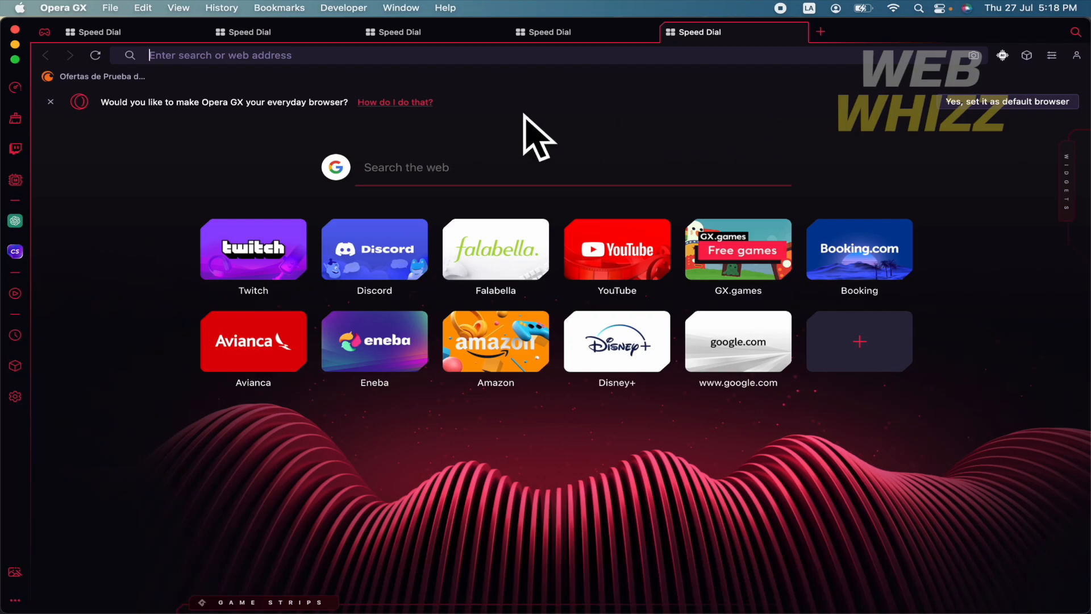
{"action": "left_click", "coordinate": [97, 32]}
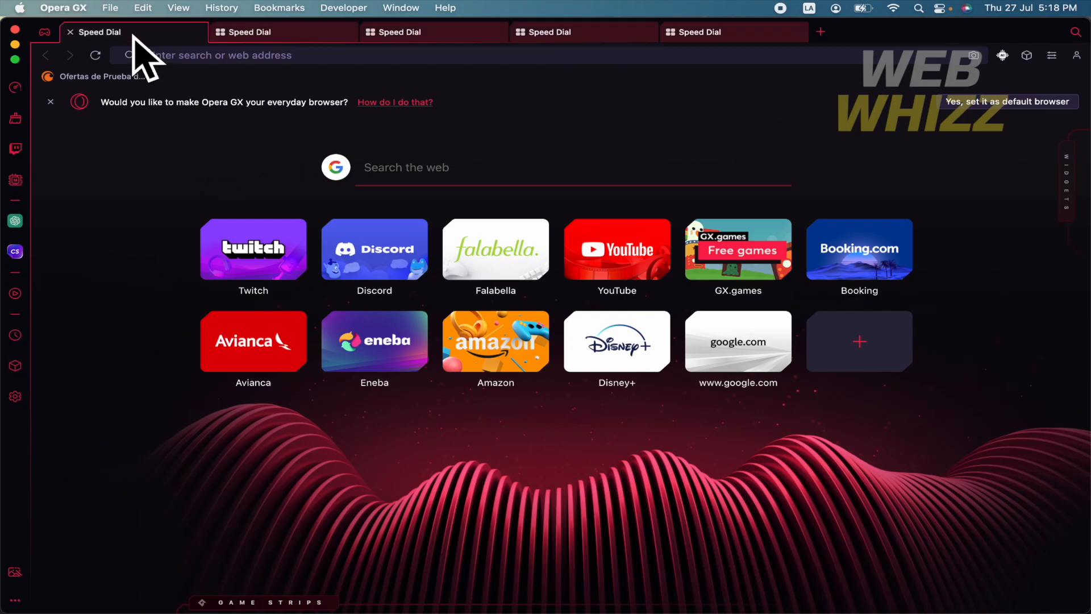
{"action": "left_click", "coordinate": [432, 32]}
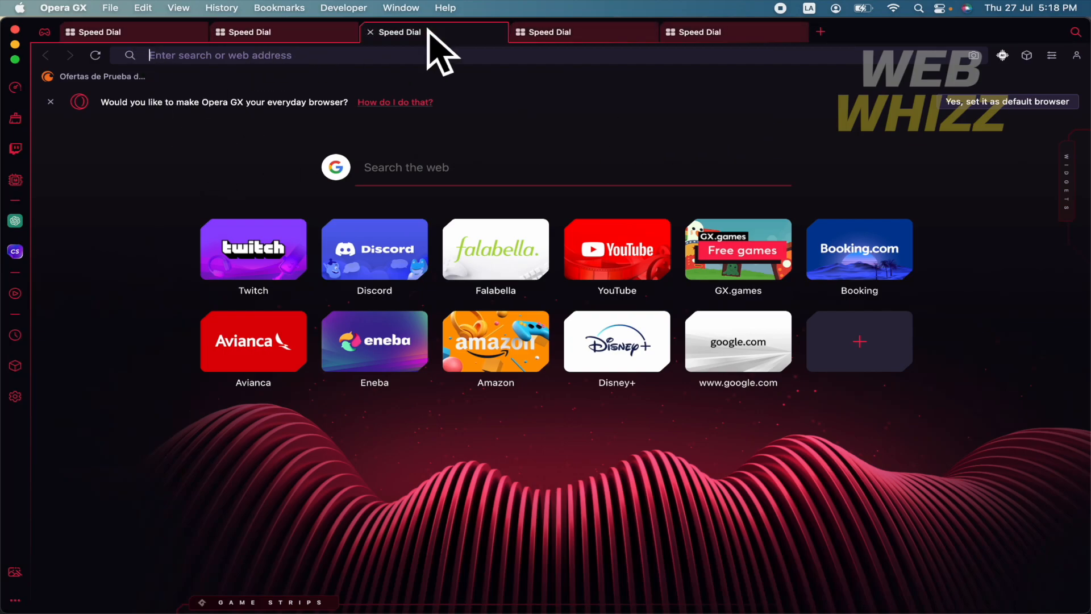
{"action": "left_click", "coordinate": [111, 31]}
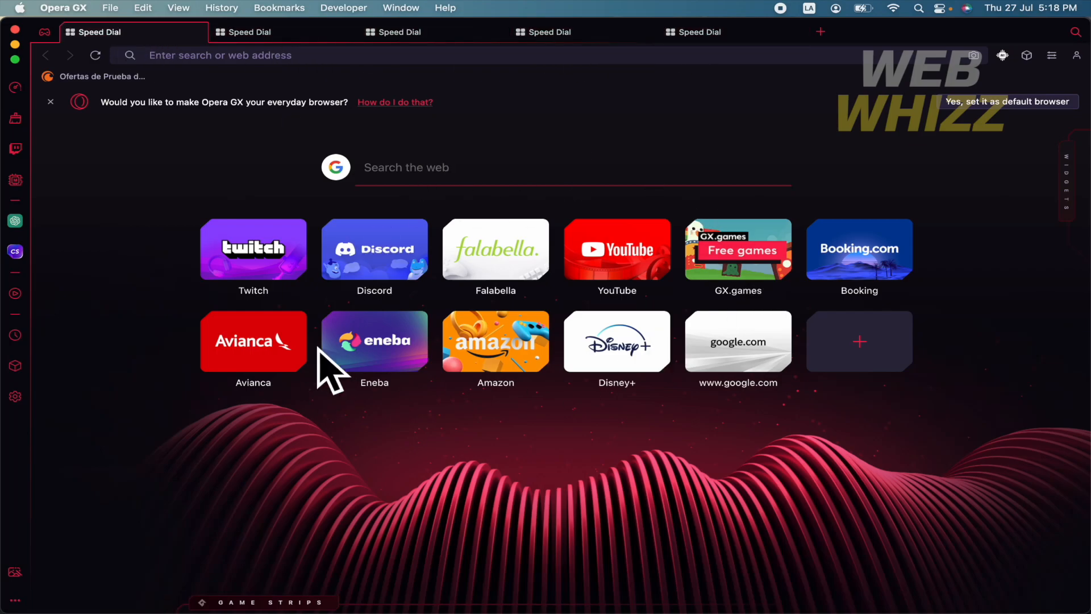
{"action": "mouse_move", "coordinate": [444, 462]}
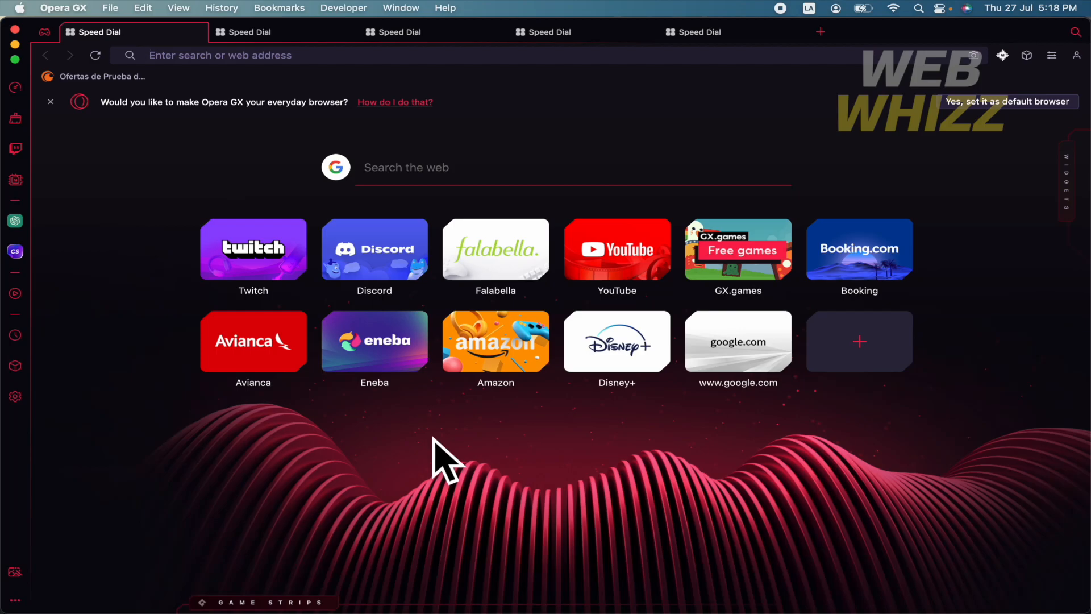
{"action": "mouse_move", "coordinate": [931, 191]}
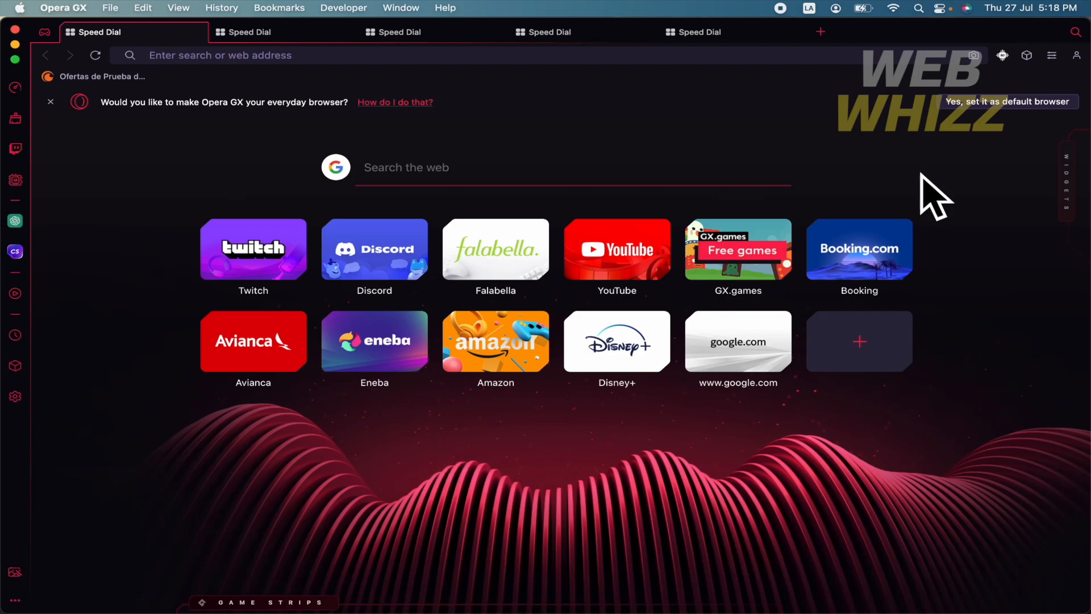
{"action": "mouse_move", "coordinate": [253, 348]}
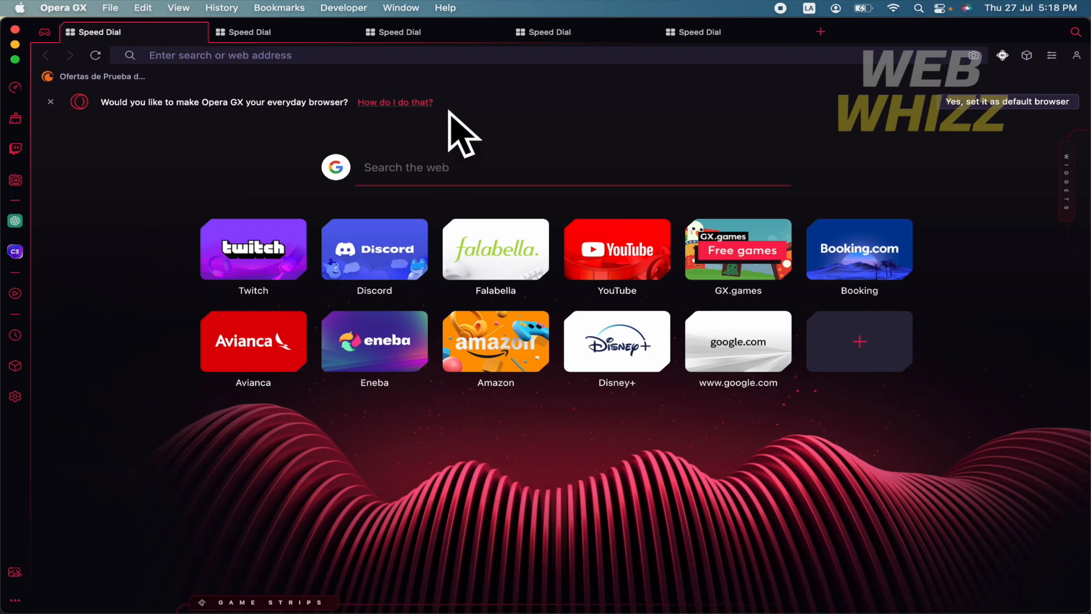
Step: Go to Crunchyroll from the address bar and open its tab's context menu
{"action": "type", "text": "crunchyroll"}
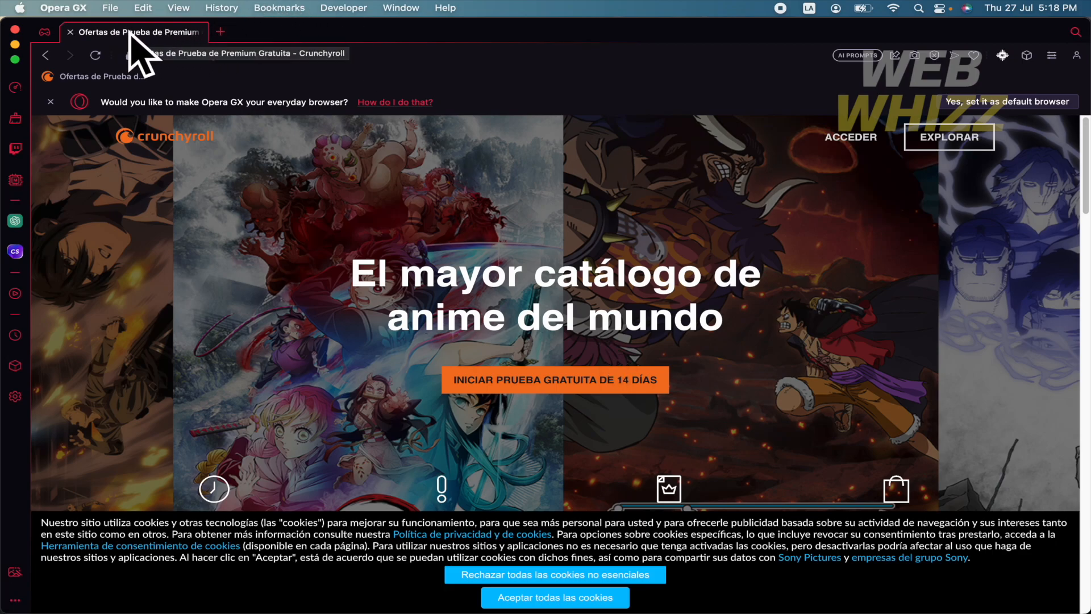
{"action": "mouse_move", "coordinate": [111, 55]}
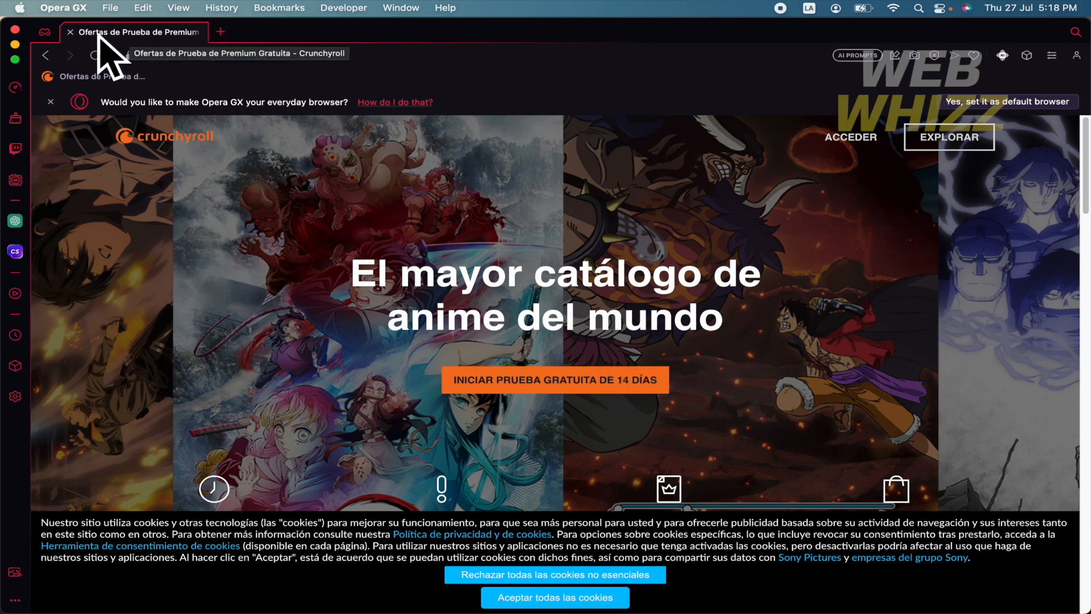
{"action": "right_click", "coordinate": [135, 32]}
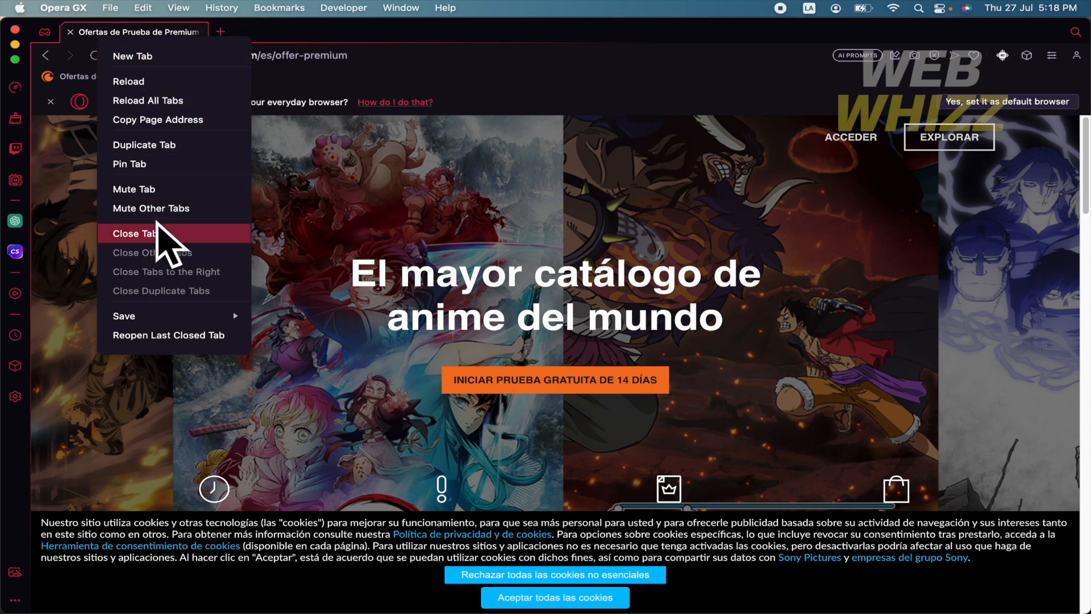
{"action": "mouse_move", "coordinate": [124, 316]}
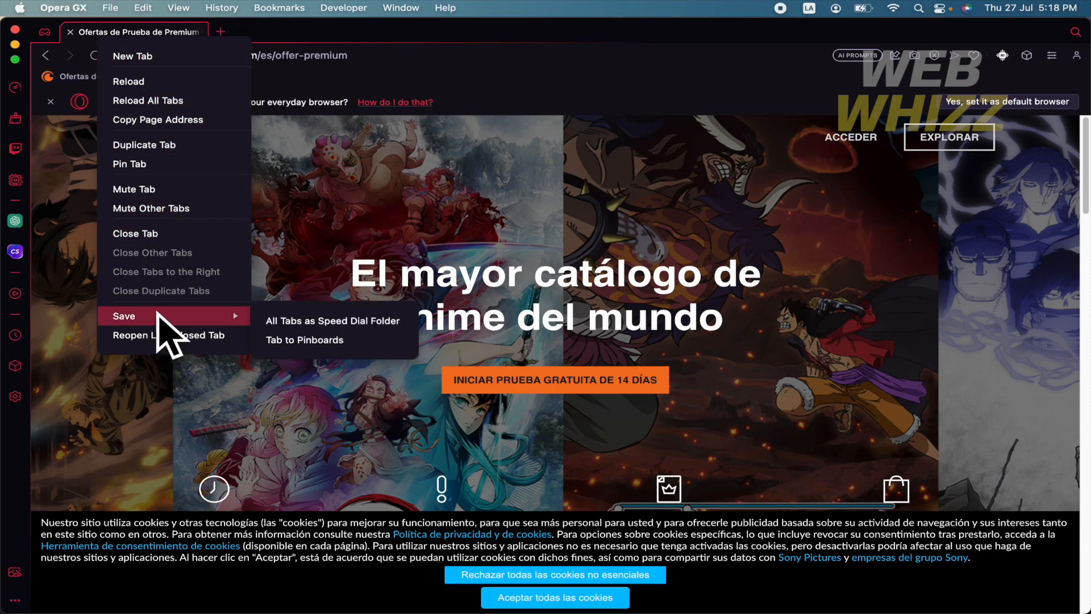
{"action": "mouse_move", "coordinate": [219, 341]}
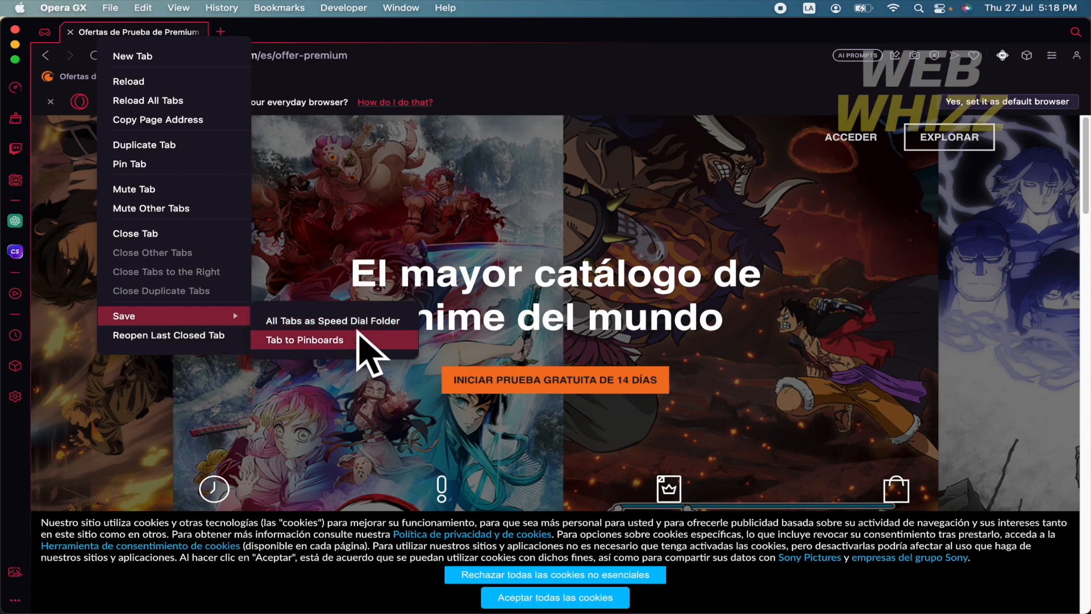
{"action": "mouse_move", "coordinate": [333, 320]}
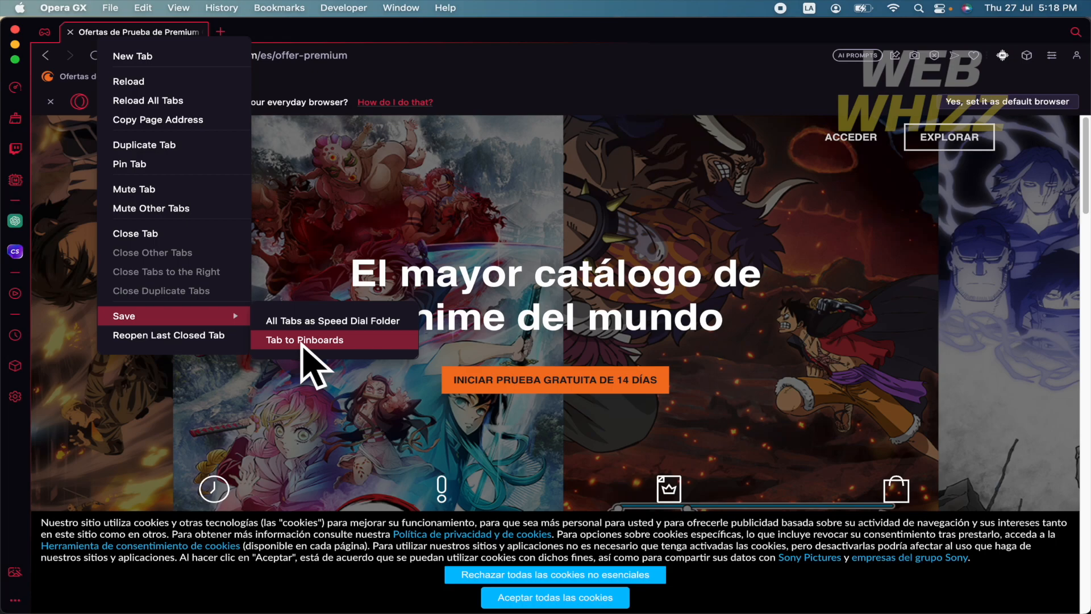
Step: Save the Crunchyroll tab to a new pinboard and view Pinboard 1
{"action": "left_click", "coordinate": [303, 340]}
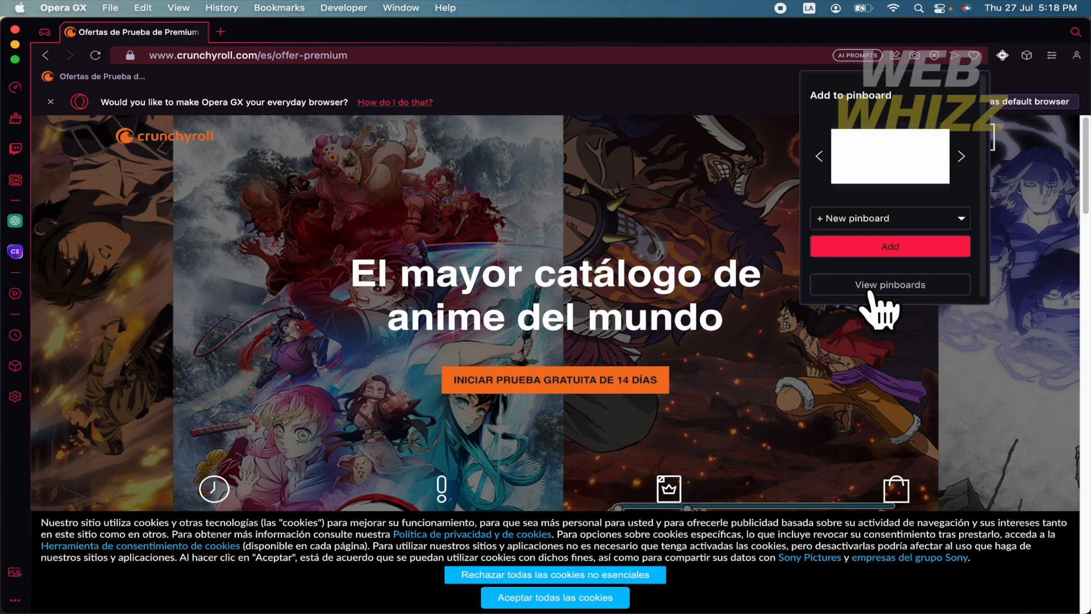
{"action": "mouse_move", "coordinate": [897, 230]}
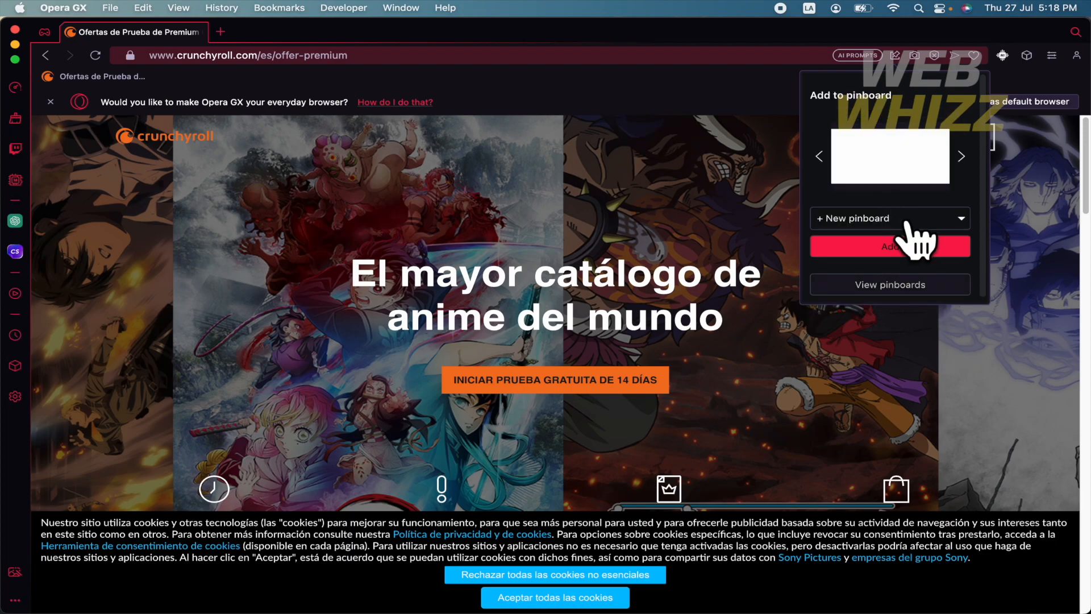
{"action": "left_click", "coordinate": [890, 246]}
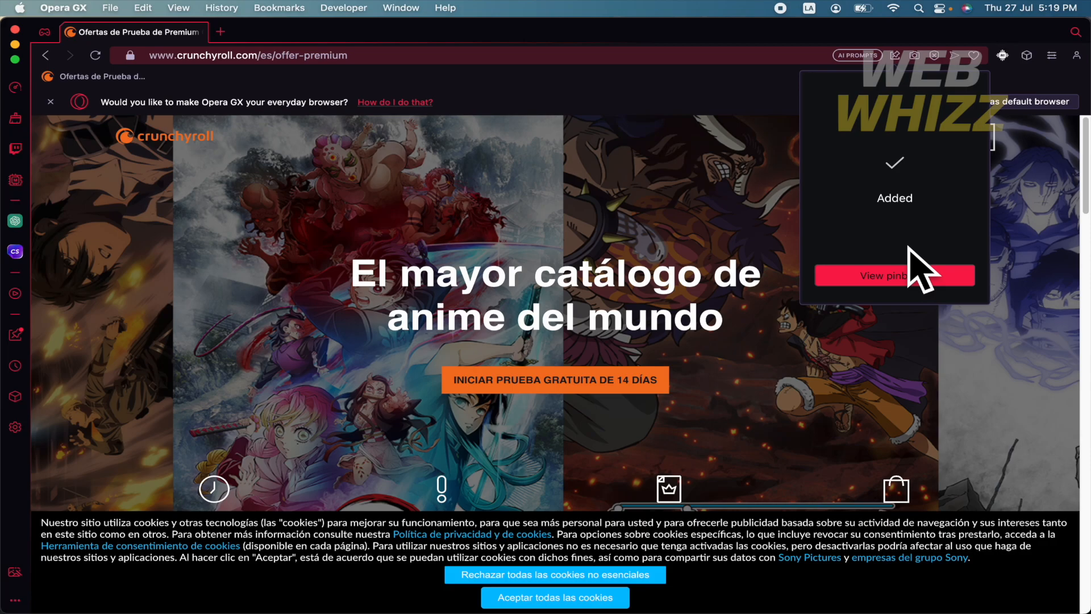
{"action": "left_click", "coordinate": [894, 275]}
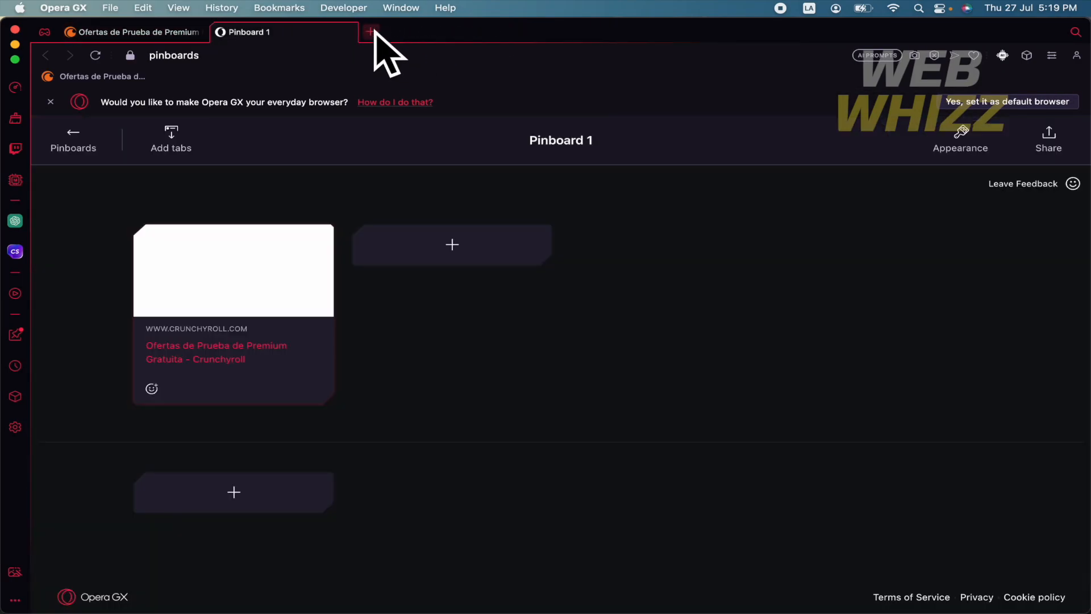
{"action": "left_click", "coordinate": [370, 32]}
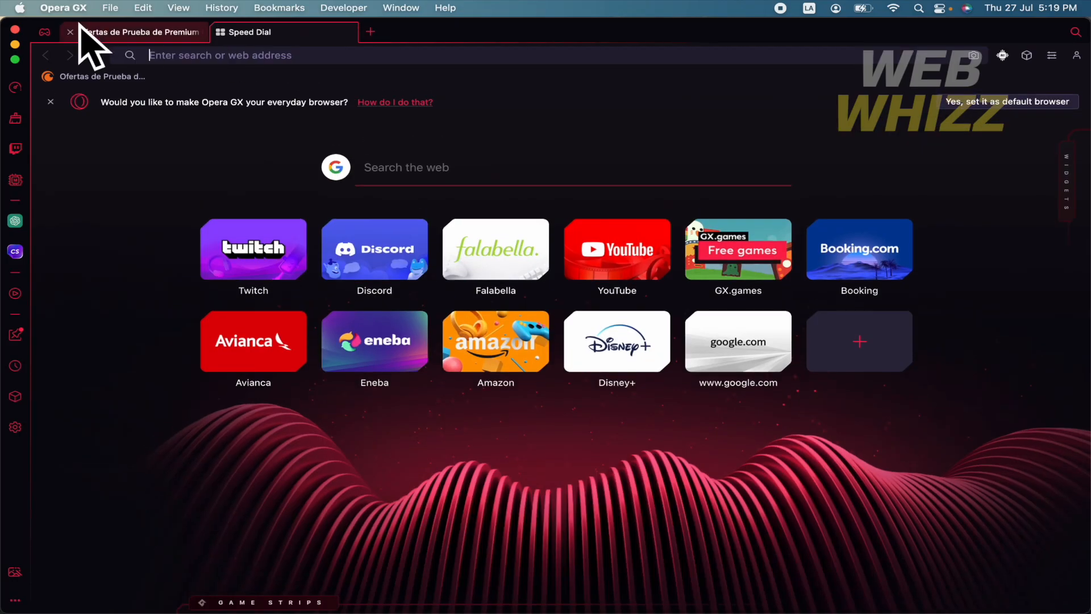
{"action": "left_click", "coordinate": [69, 32]}
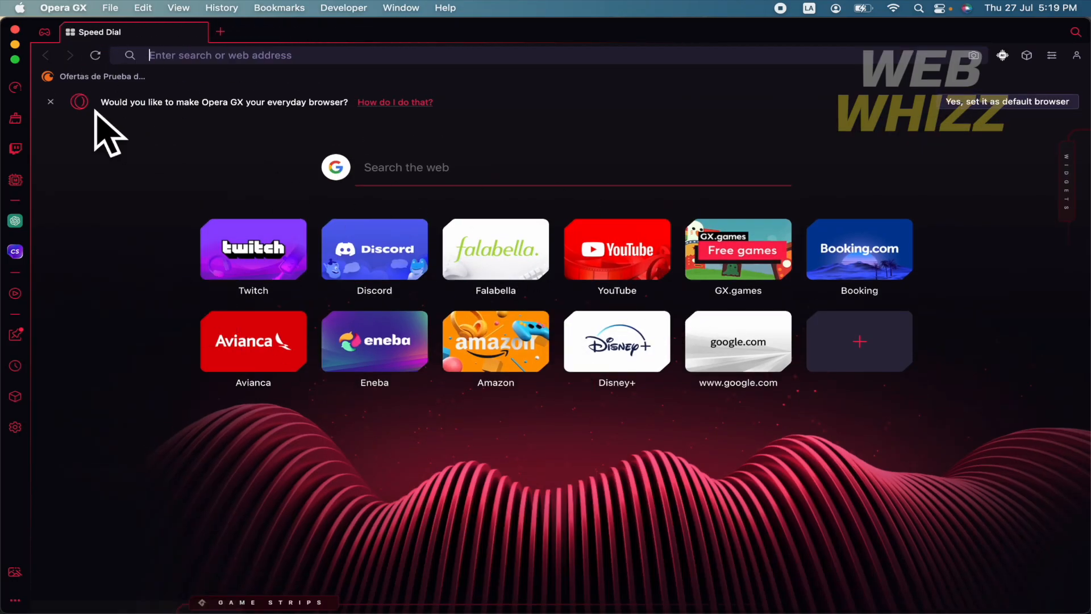
{"action": "mouse_move", "coordinate": [1019, 81]}
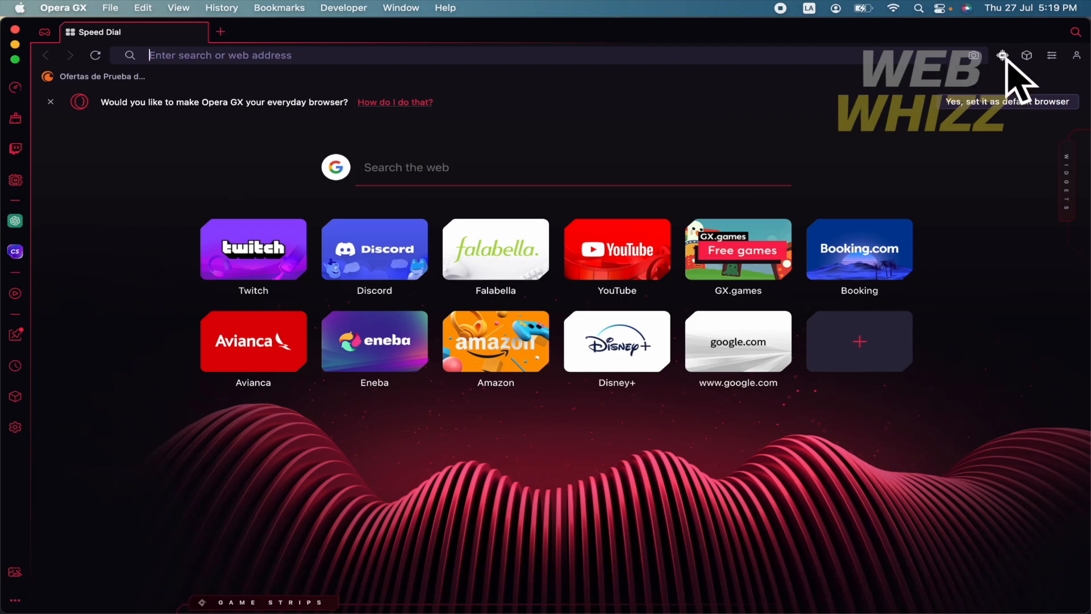
{"action": "mouse_move", "coordinate": [16, 334]}
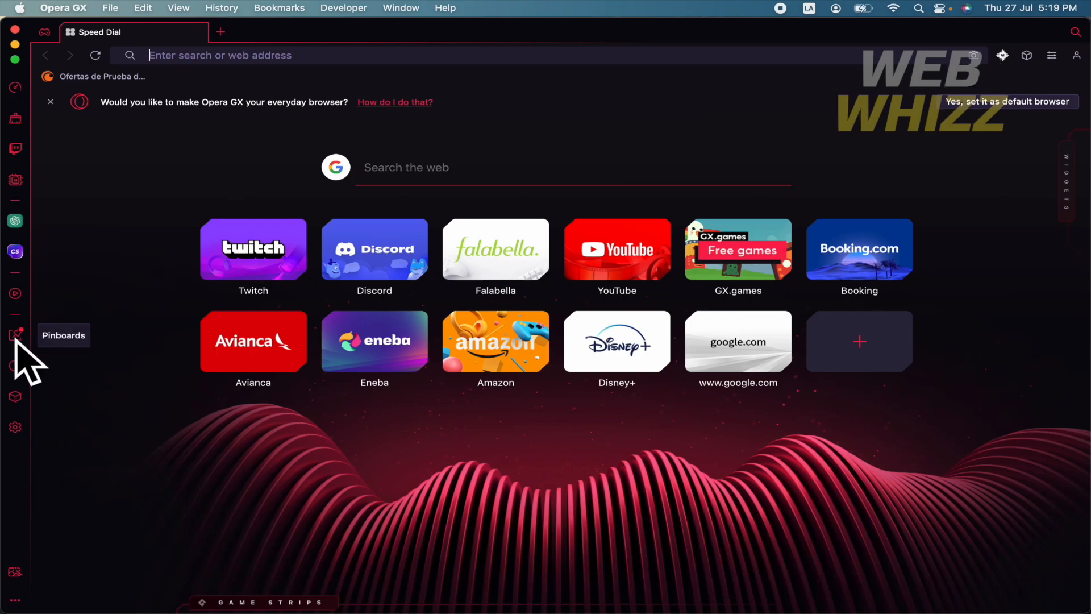
{"action": "left_click", "coordinate": [16, 334]}
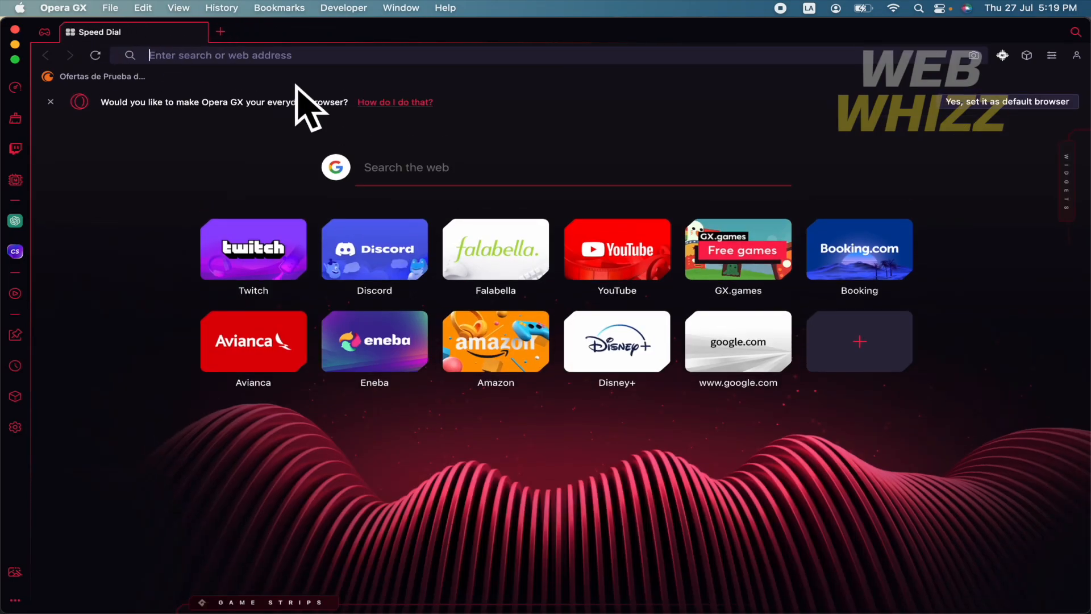
{"action": "mouse_move", "coordinate": [533, 115]}
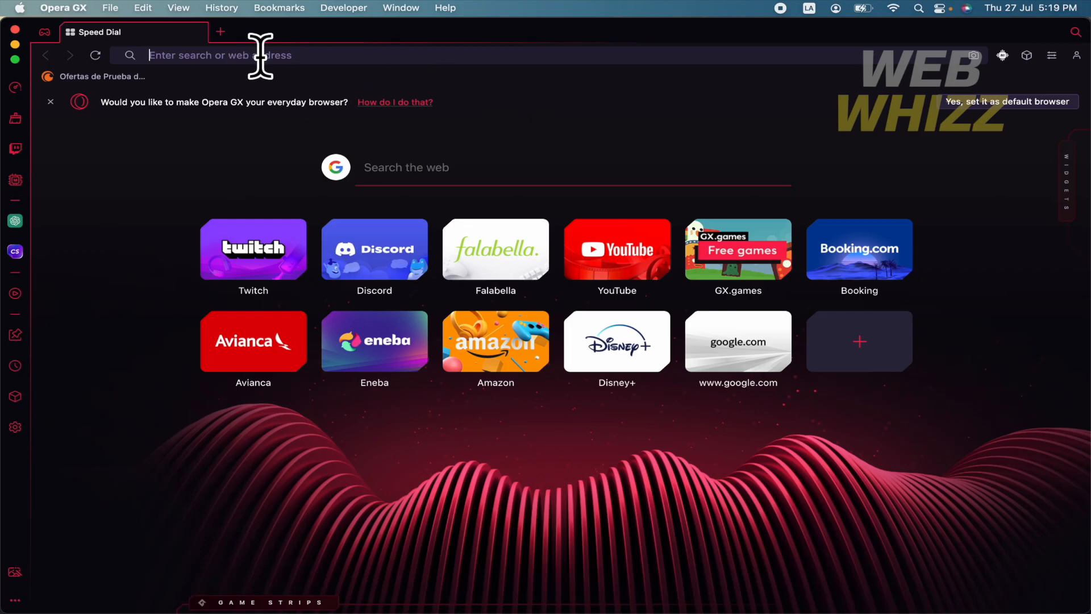
Step: Open AliExpress from the address-bar results, bookmark it with the heart icon, and add a tab
{"action": "type", "text": "a"}
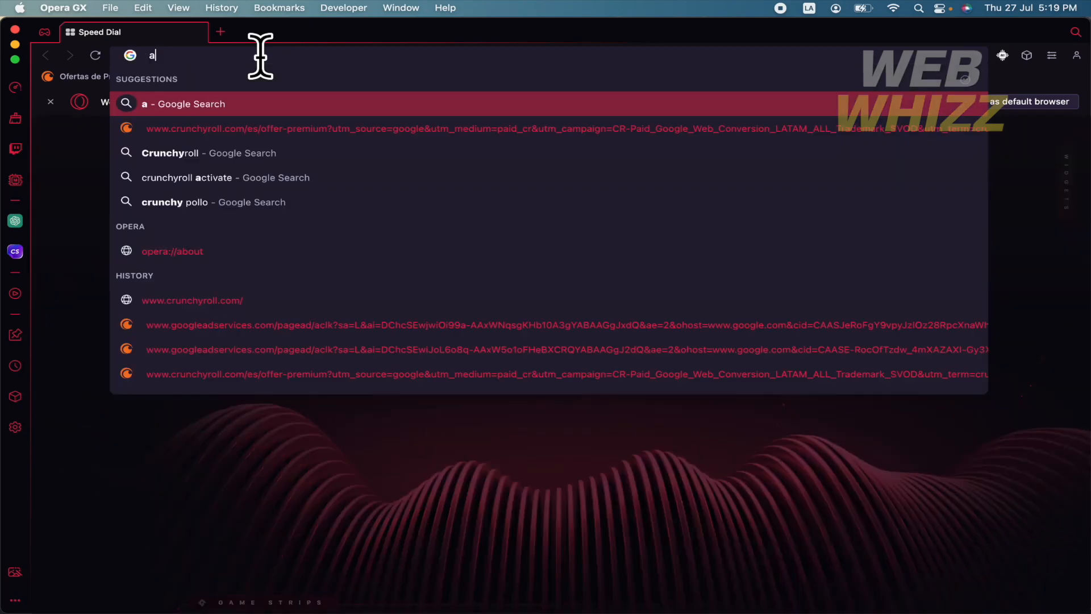
{"action": "type", "text": "liexp"}
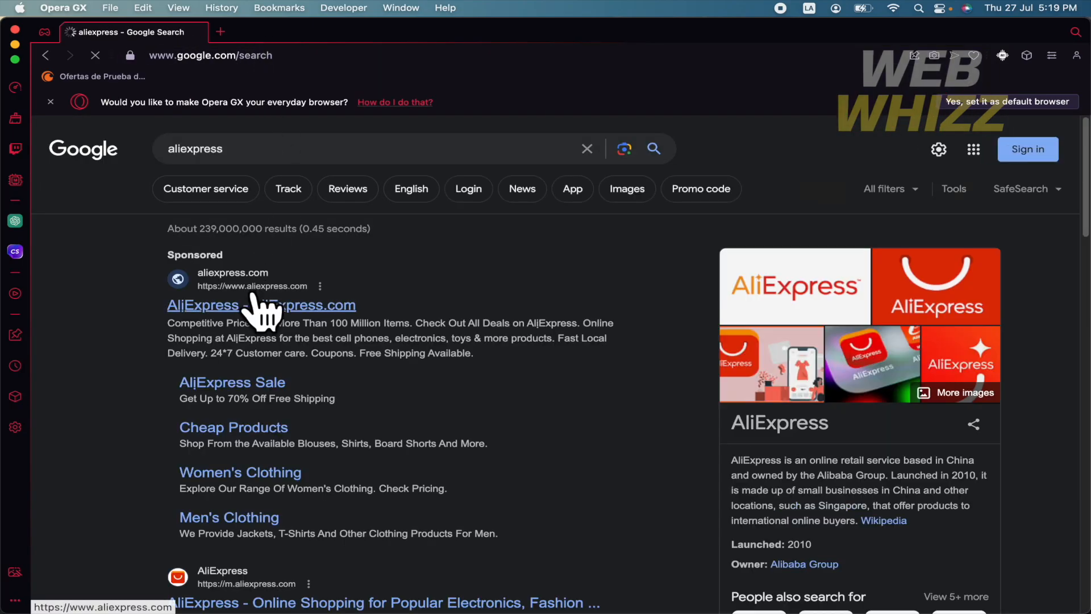
{"action": "left_click", "coordinate": [203, 305]}
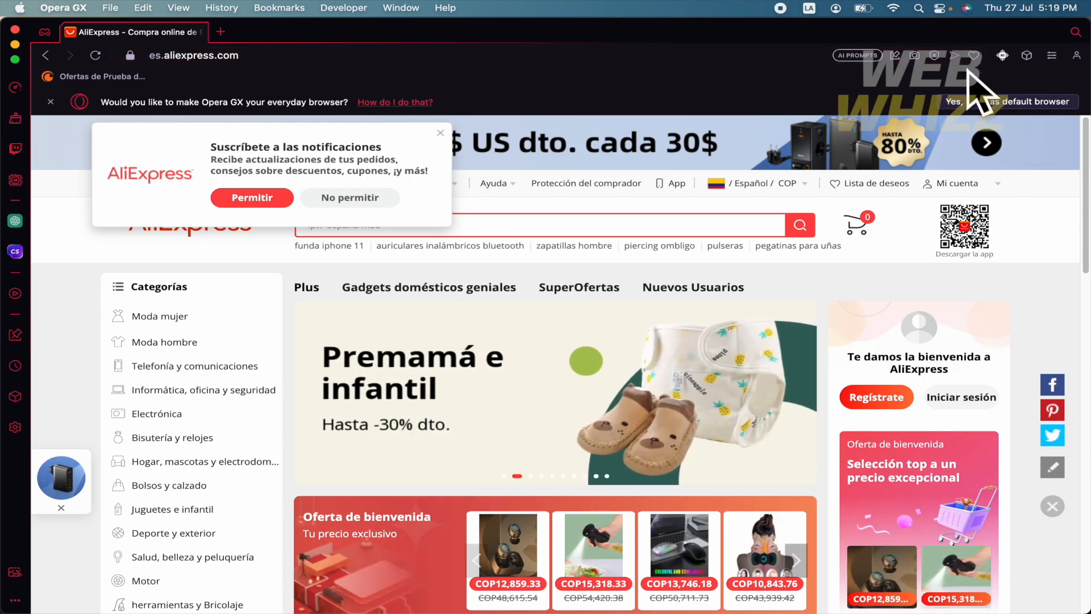
{"action": "left_click", "coordinate": [973, 55]}
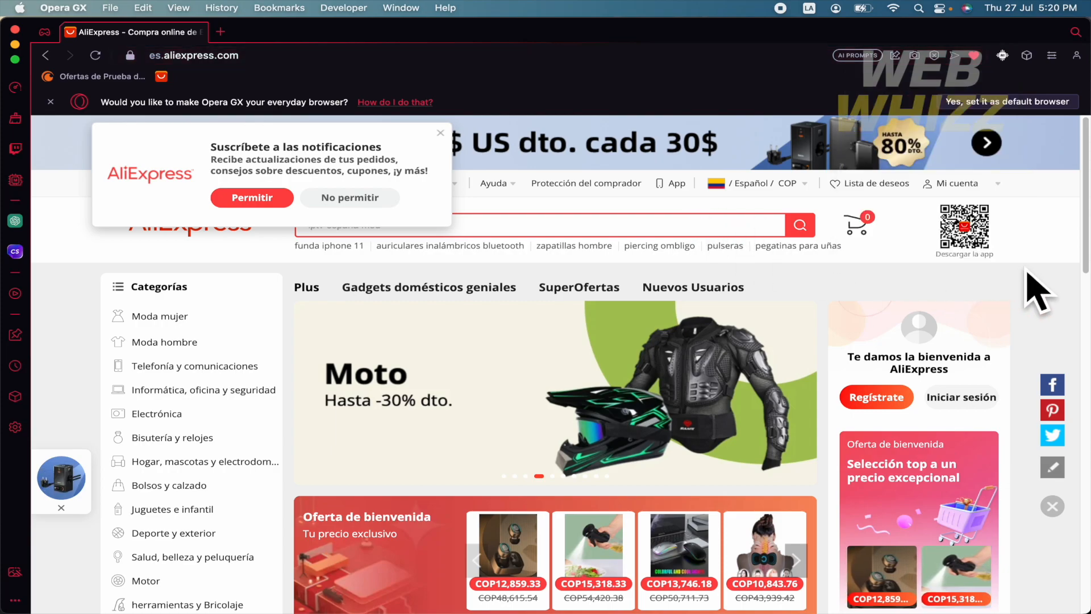
{"action": "left_click", "coordinate": [220, 31]}
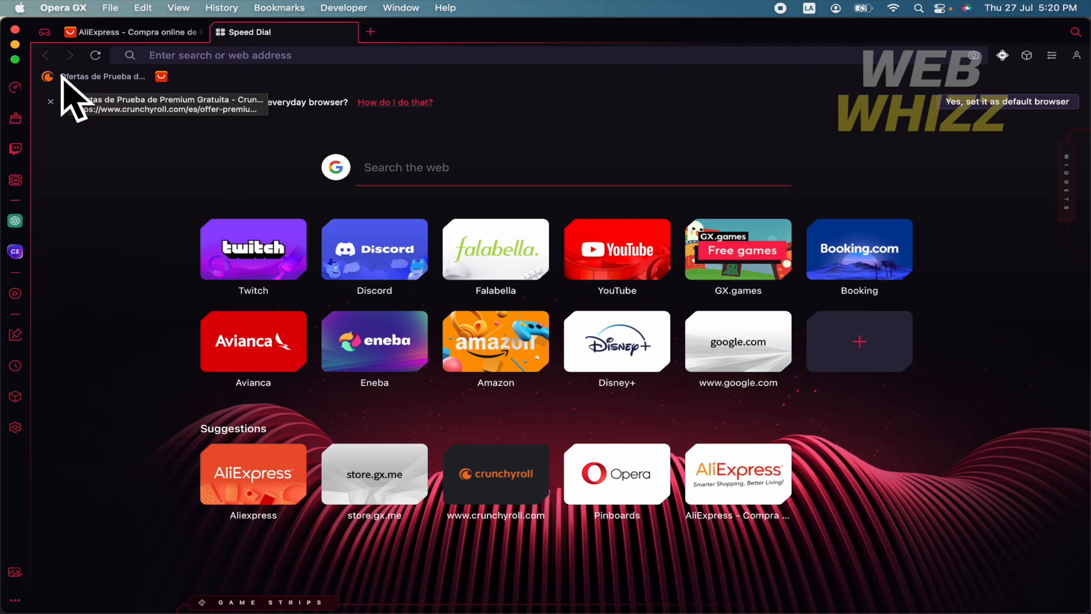
{"action": "mouse_move", "coordinate": [77, 104]}
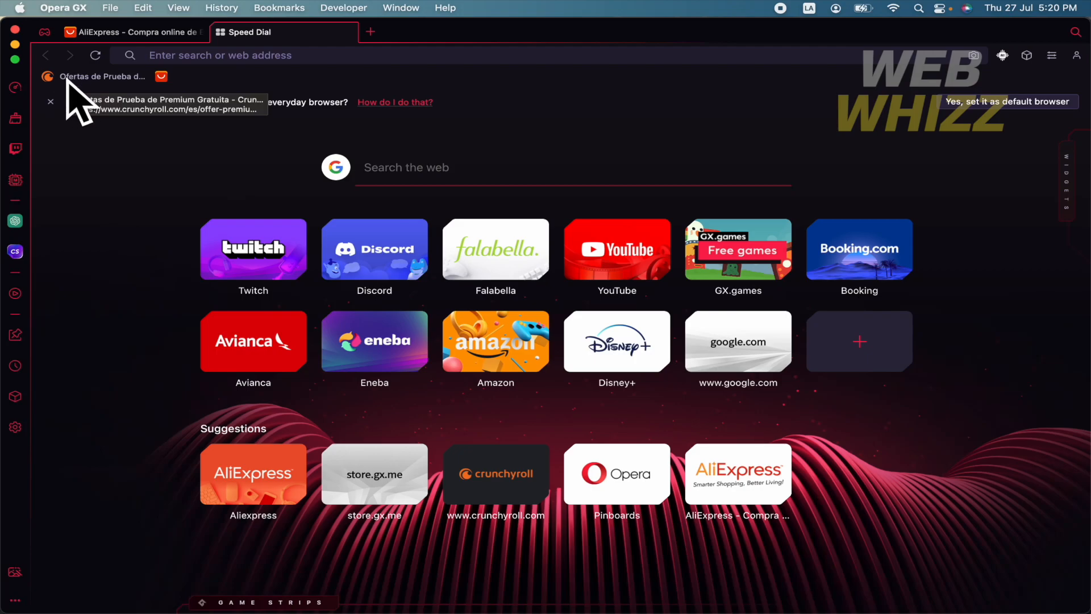
{"action": "mouse_move", "coordinate": [105, 206]}
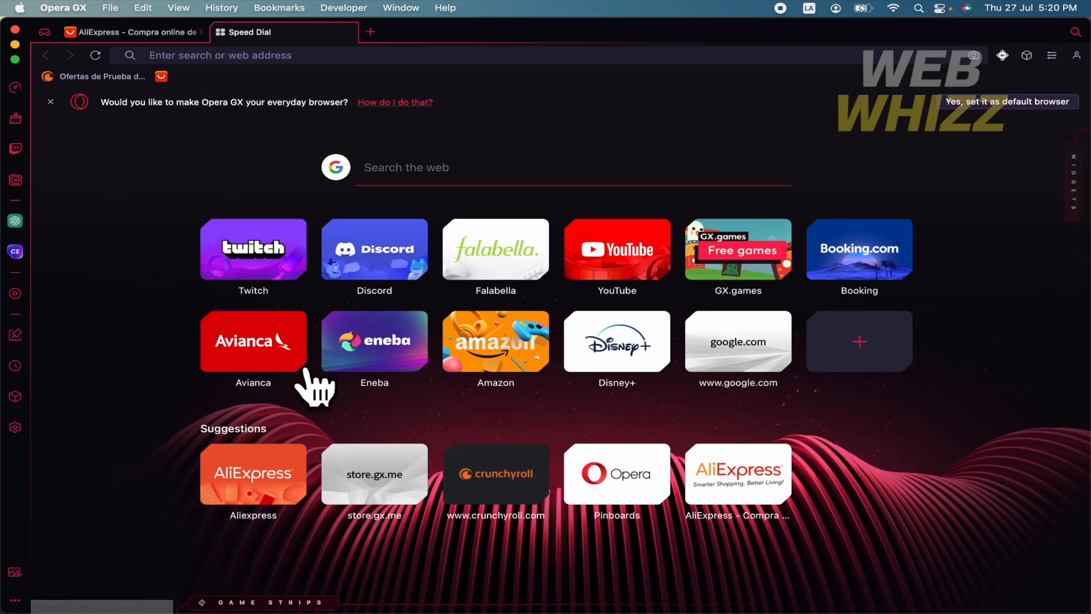
{"action": "mouse_move", "coordinate": [480, 410]}
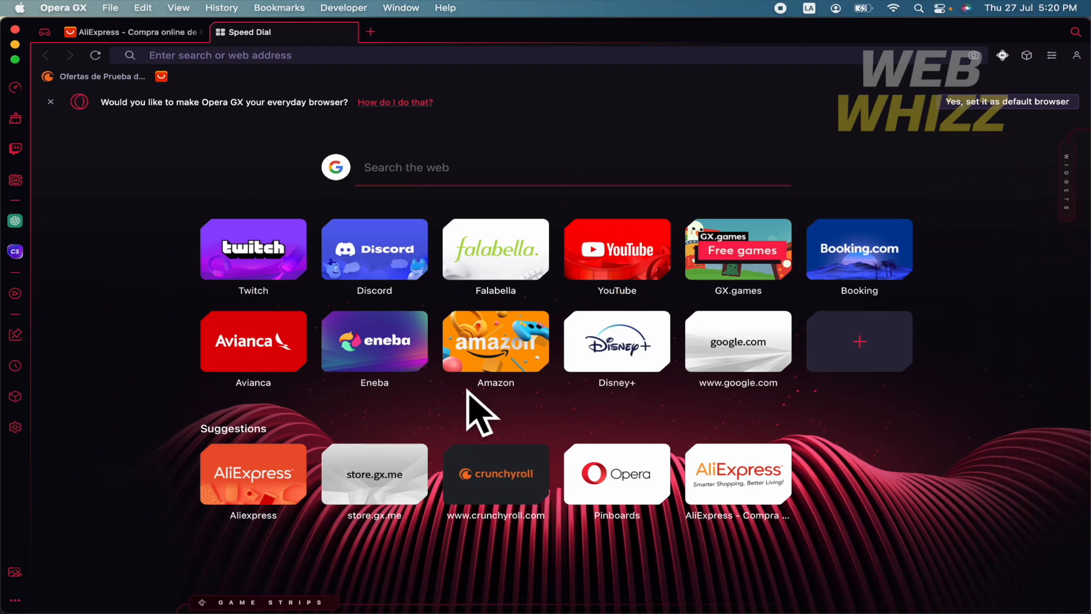
Step: Search for Temu and open its Spanish storefront in the new tab
{"action": "type", "text": "temu"}
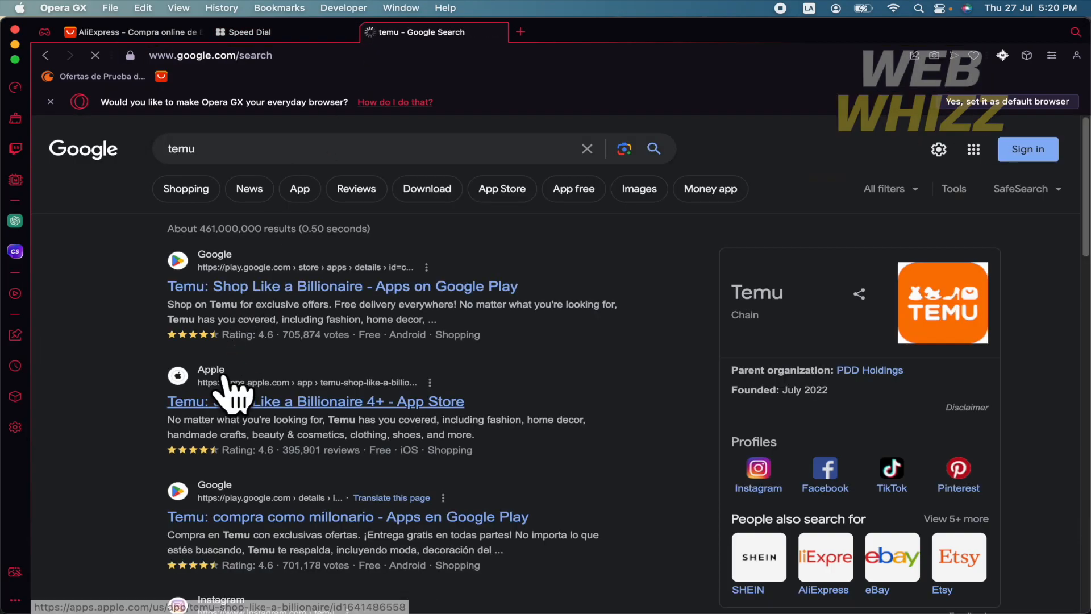
{"action": "scroll", "scroll_direction": "down", "scroll_amount": 3}
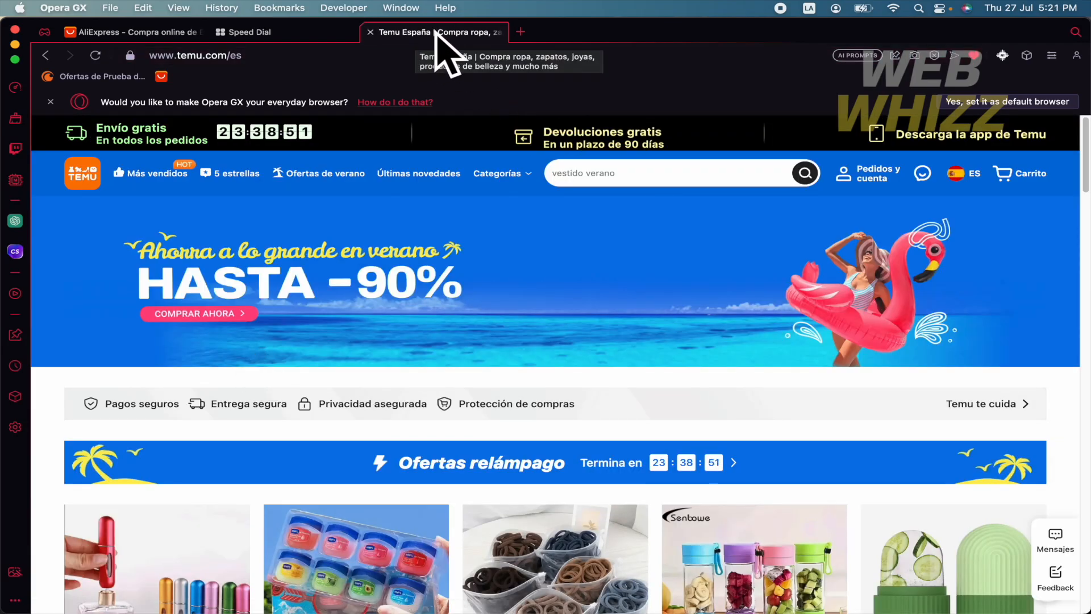
Step: Save all tabs as a Speed Dial folder from the Temu tab menu, then open Speed Dial
{"action": "right_click", "coordinate": [431, 31]}
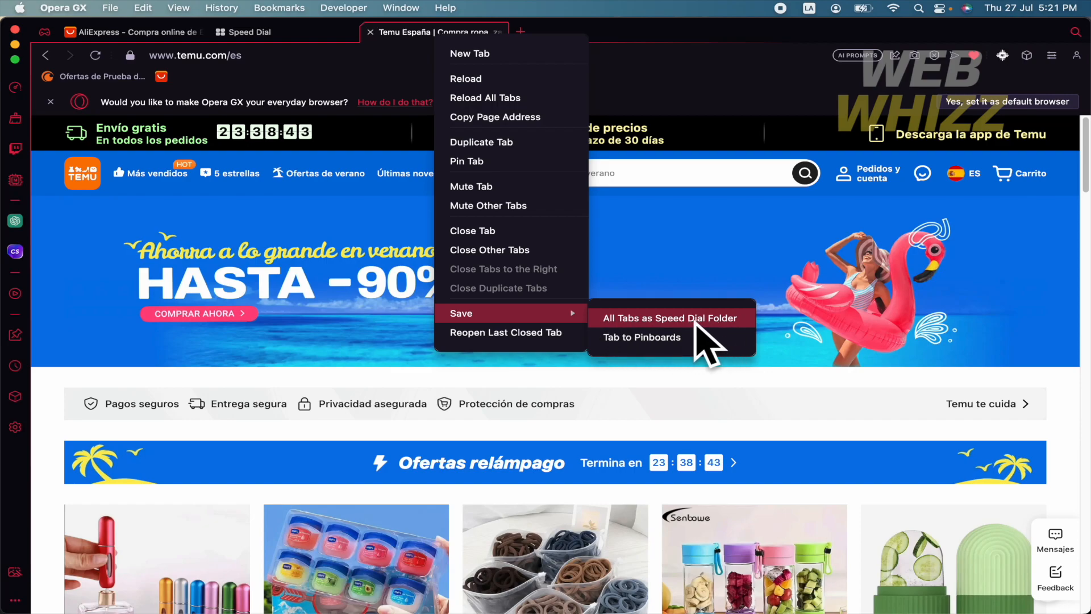
{"action": "mouse_move", "coordinate": [695, 341]}
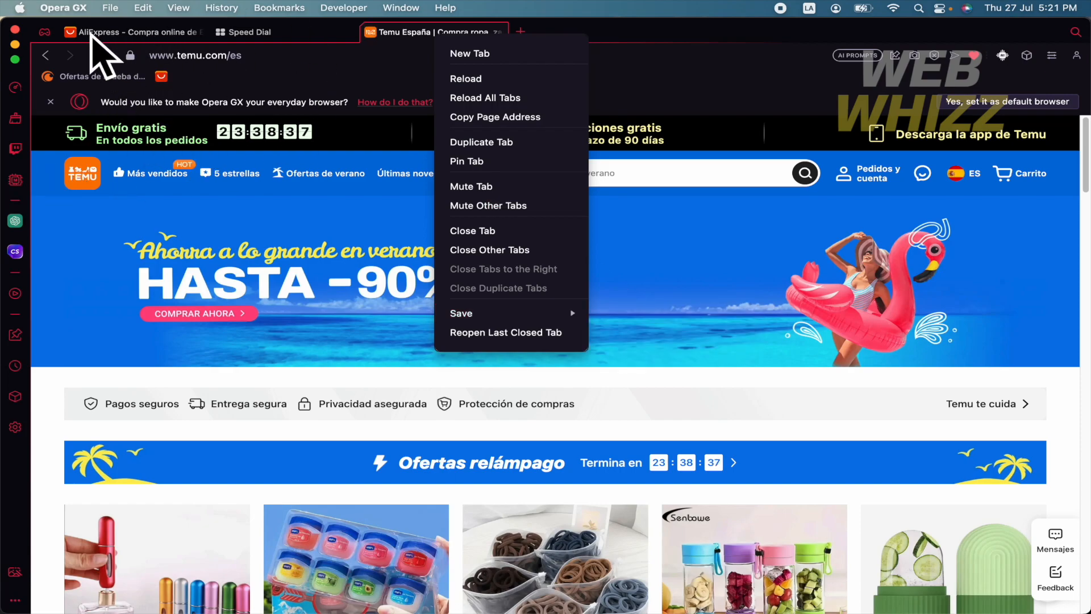
{"action": "mouse_move", "coordinate": [489, 186]}
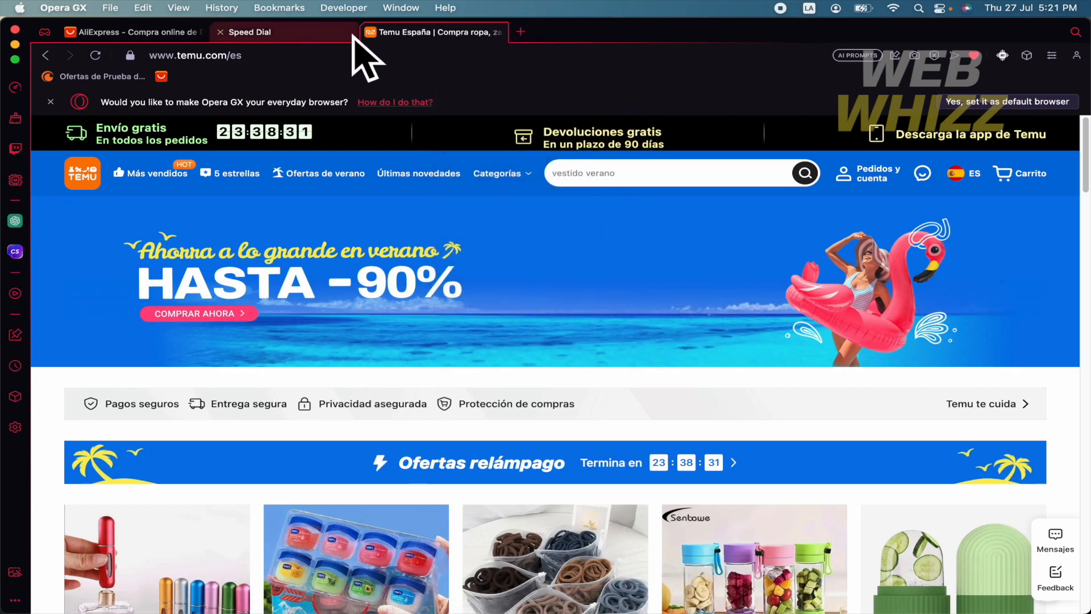
{"action": "left_click", "coordinate": [520, 32]}
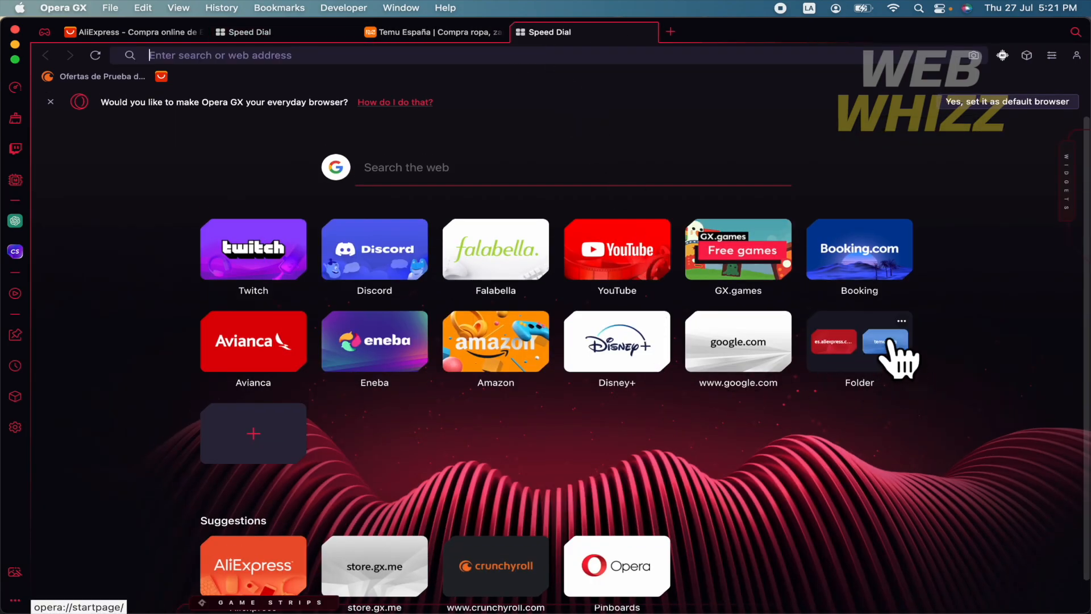
{"action": "left_click", "coordinate": [858, 340]}
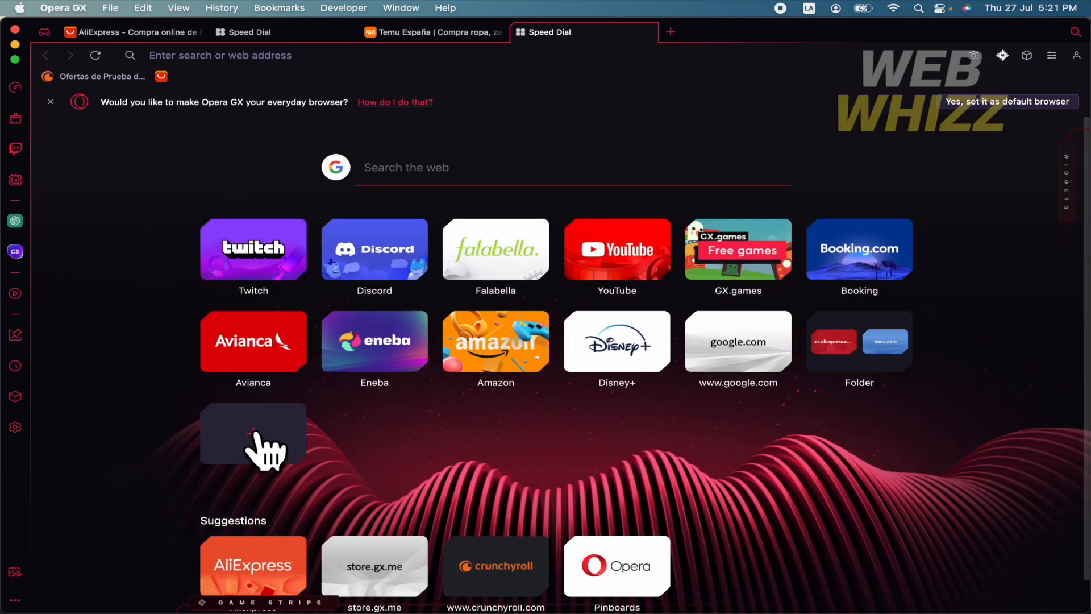
{"action": "left_click", "coordinate": [252, 434]}
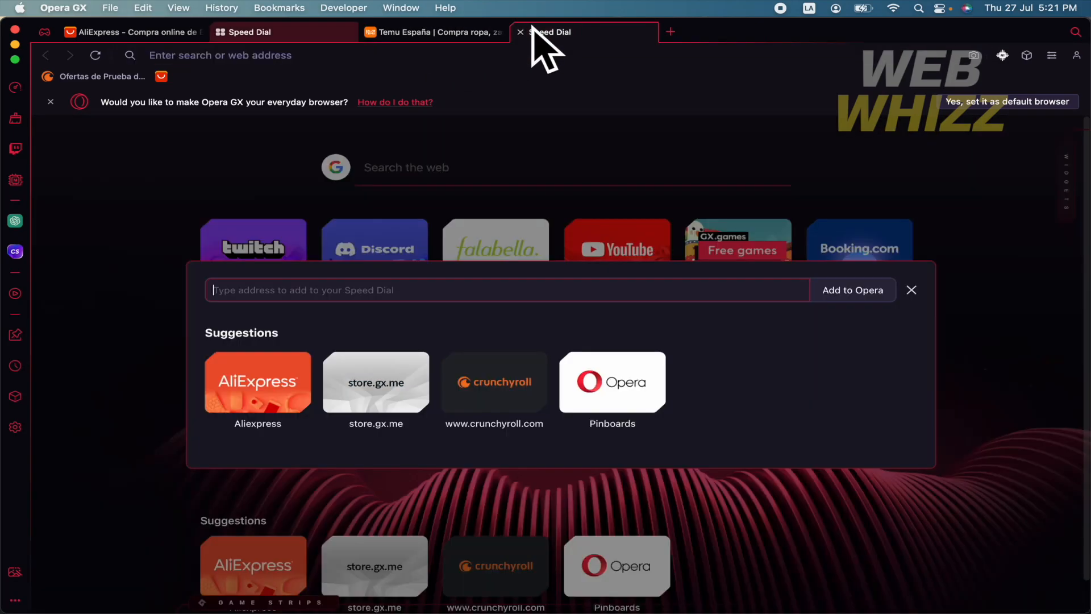
{"action": "type", "text": "https://www.temu.com/es"}
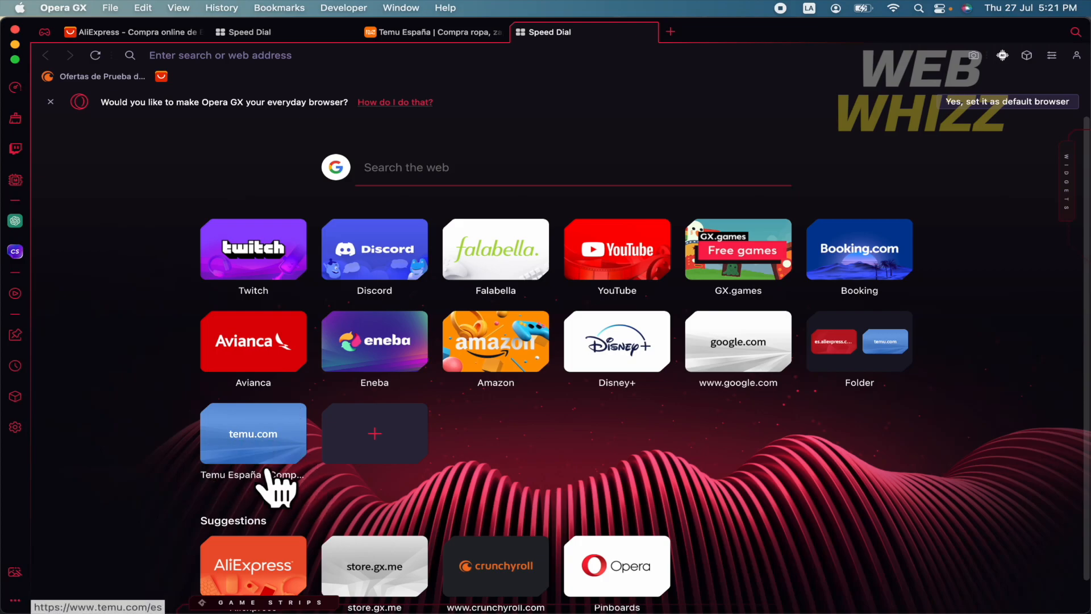
{"action": "mouse_move", "coordinate": [498, 484]}
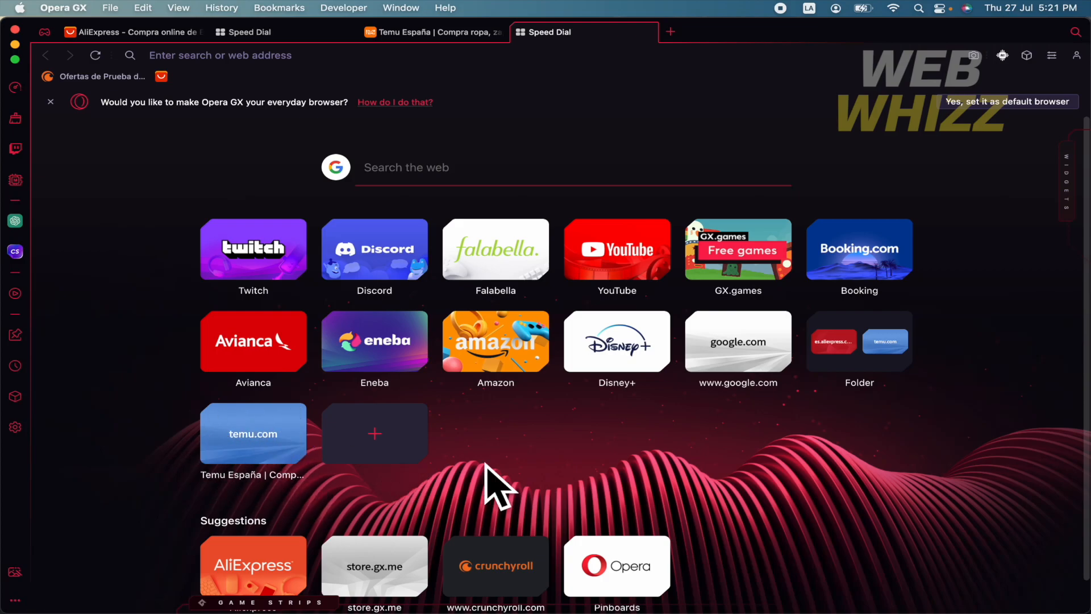